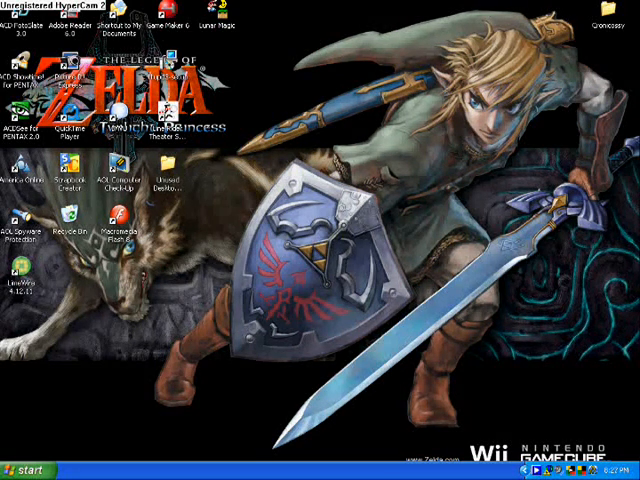
Step: Launch Macromedia Flash Professional 8 from its desktop shortcut
{"action": "left_click", "coordinate": [122, 232]}
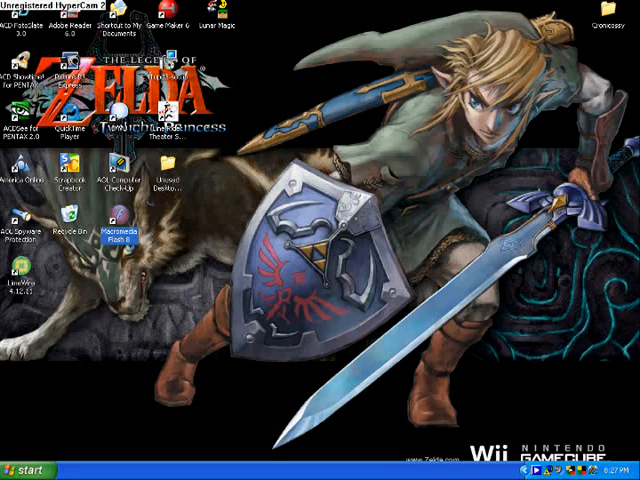
{"action": "double_click", "coordinate": [116, 230]}
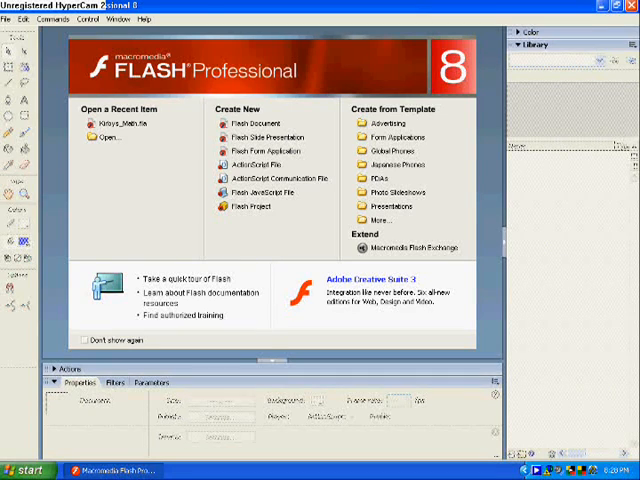
Step: Create a new blank Flash Document (Untitled-1) via File > New
{"action": "left_click", "coordinate": [8, 18]}
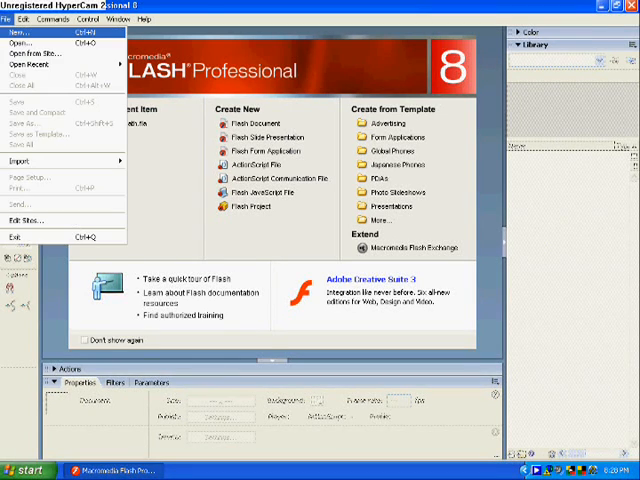
{"action": "left_click", "coordinate": [20, 32]}
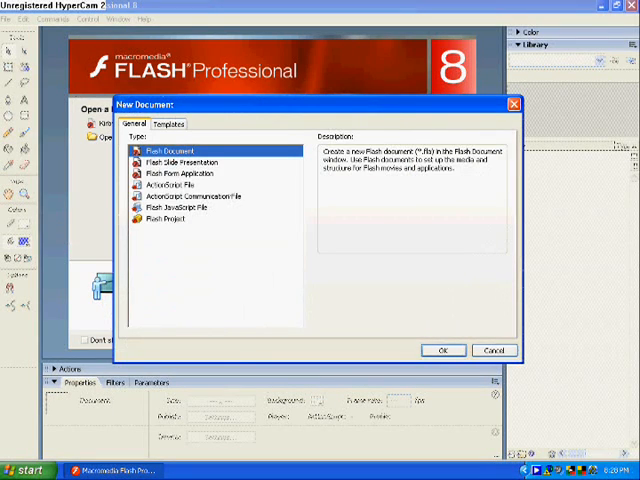
{"action": "left_click", "coordinate": [444, 350]}
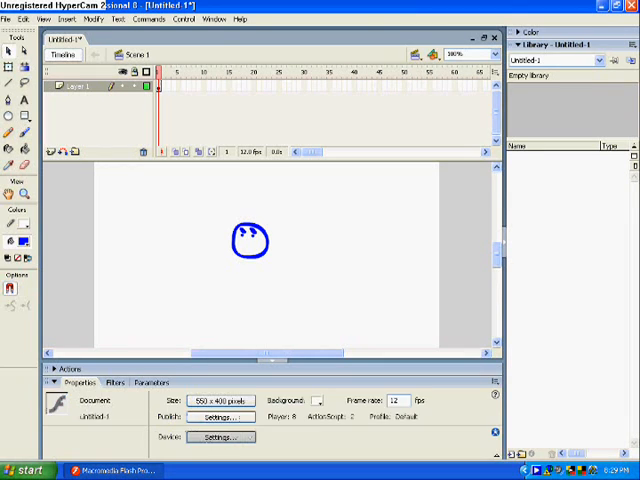
Step: Select the whole head drawing and convert it to a movie clip symbol named head
{"action": "left_click", "coordinate": [250, 240]}
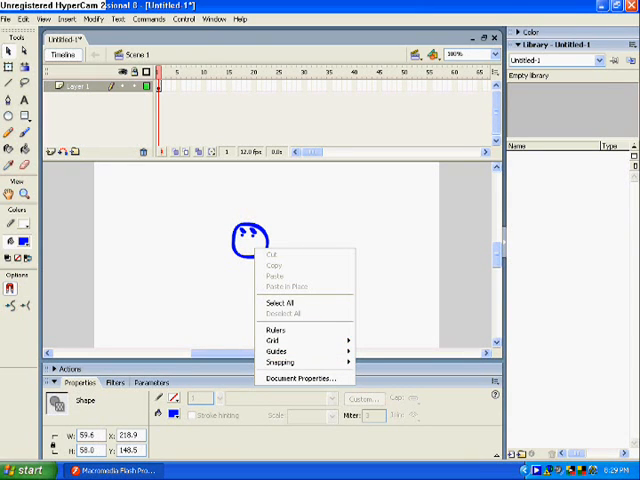
{"action": "left_click", "coordinate": [298, 376]}
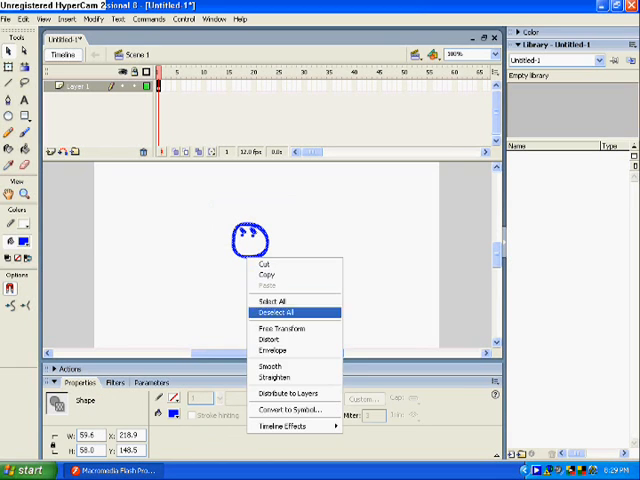
{"action": "left_click", "coordinate": [292, 410]}
{"action": "type", "text": "hea"}
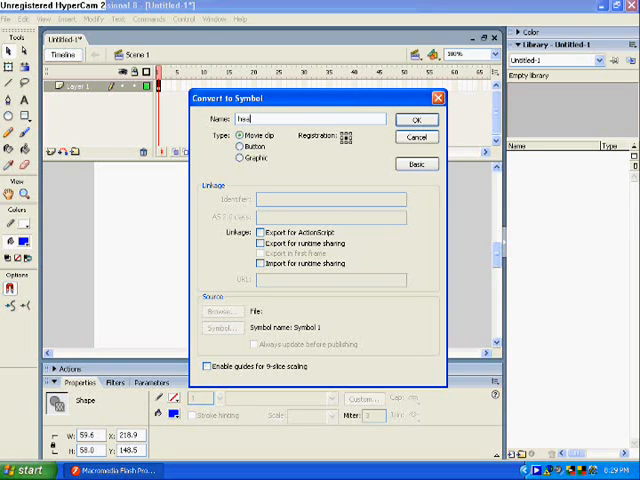
{"action": "left_click", "coordinate": [416, 118]}
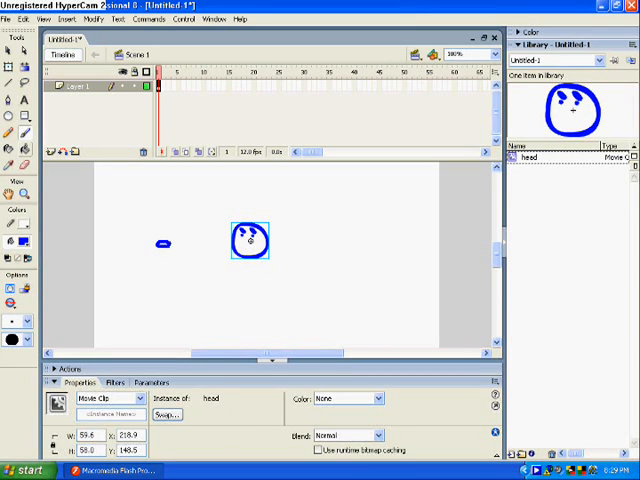
Step: Convert the small mouth shape into a movie clip symbol named mouth-still
{"action": "left_click", "coordinate": [350, 300]}
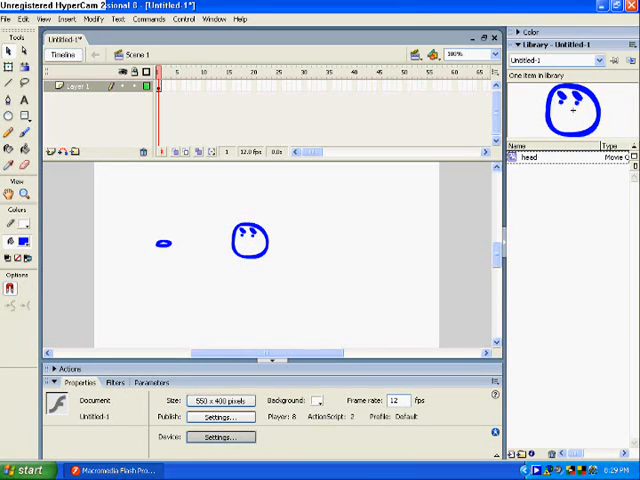
{"action": "right_click", "coordinate": [162, 244]}
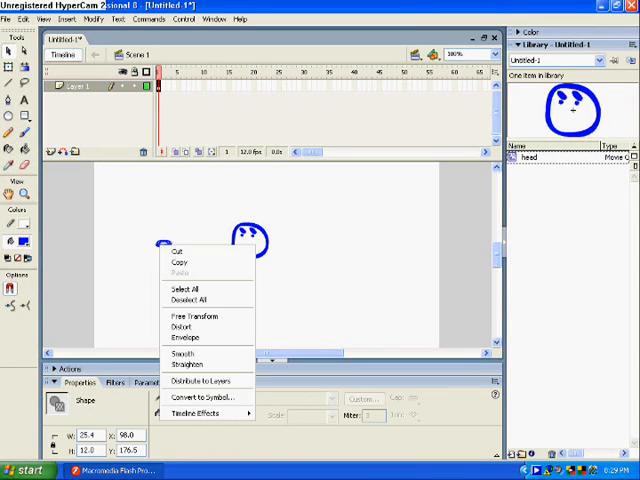
{"action": "left_click", "coordinate": [204, 396]}
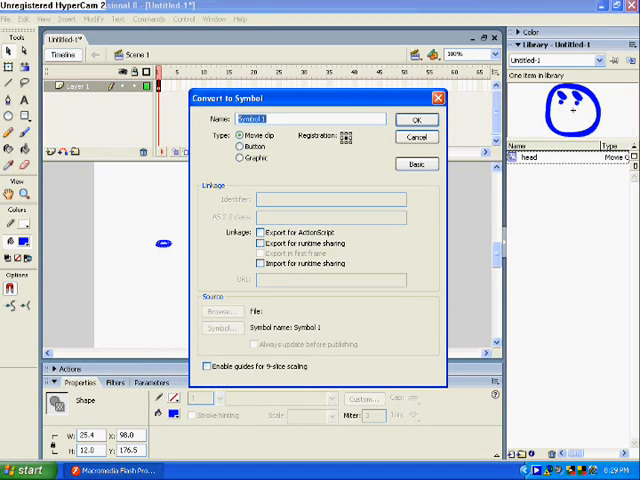
{"action": "type", "text": "mou"}
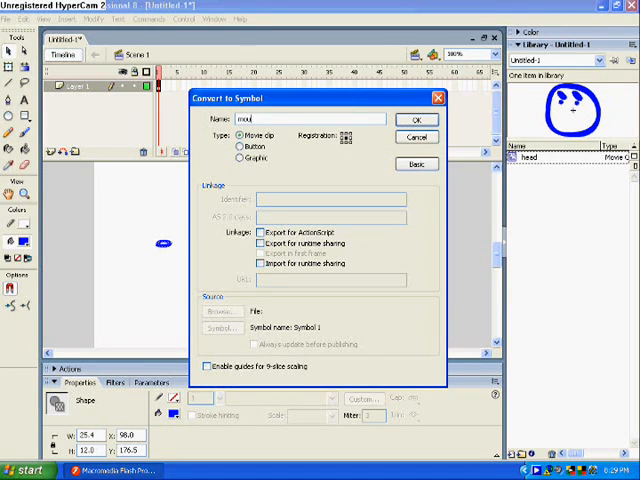
{"action": "type", "text": "th/still"}
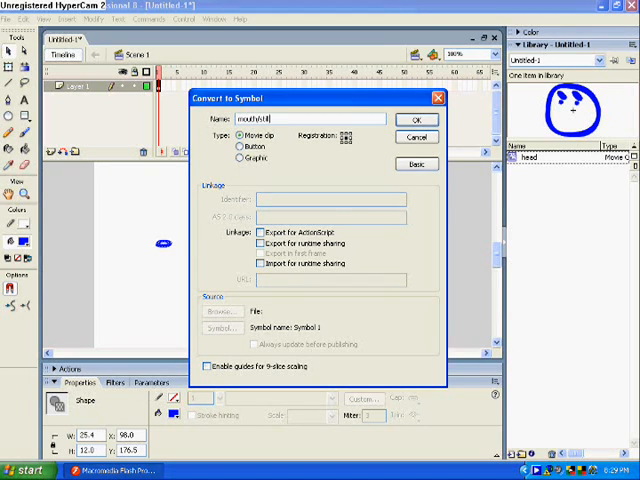
{"action": "left_click", "coordinate": [416, 120]}
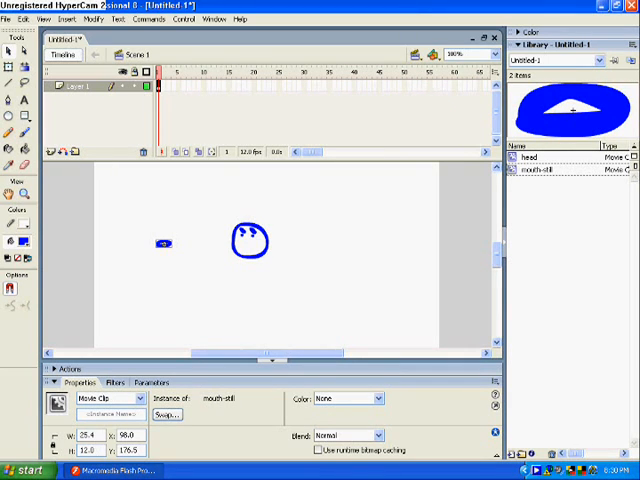
Step: Duplicate the mouth-still library symbol and name the copy mouthmoving
{"action": "left_click", "coordinate": [540, 170]}
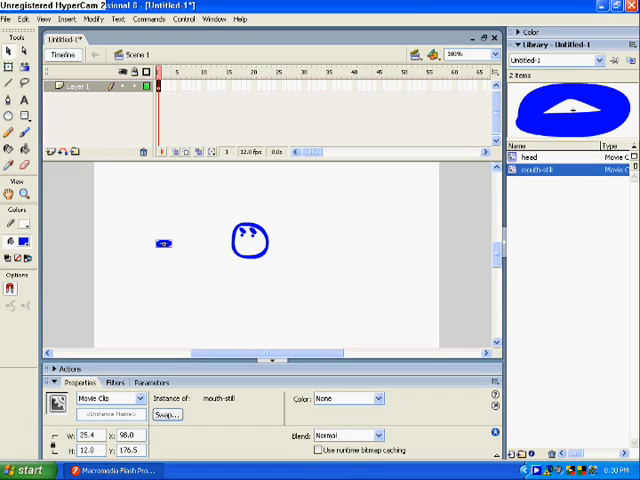
{"action": "right_click", "coordinate": [550, 172]}
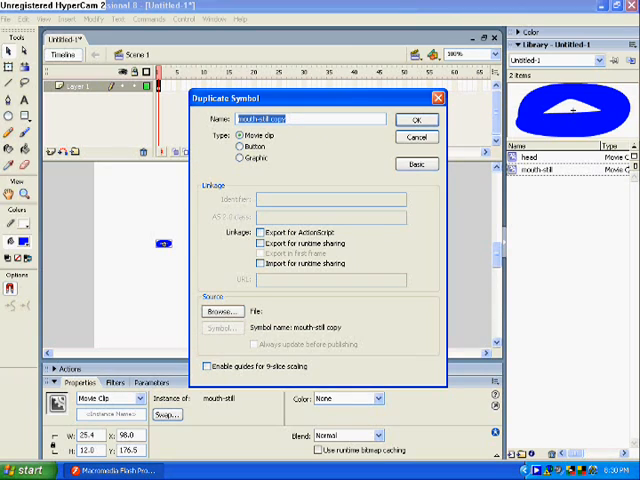
{"action": "type", "text": "mouth-still"}
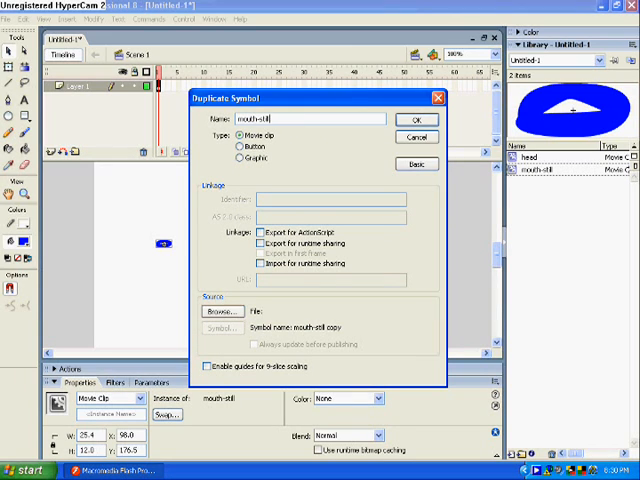
{"action": "key", "text": "BackSpace"}
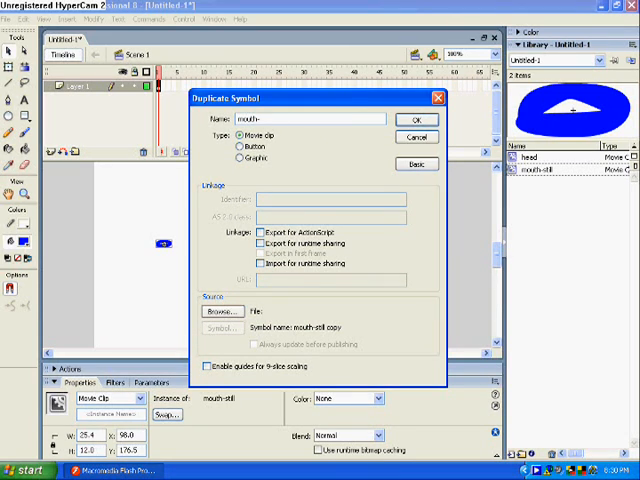
{"action": "type", "text": "moving"}
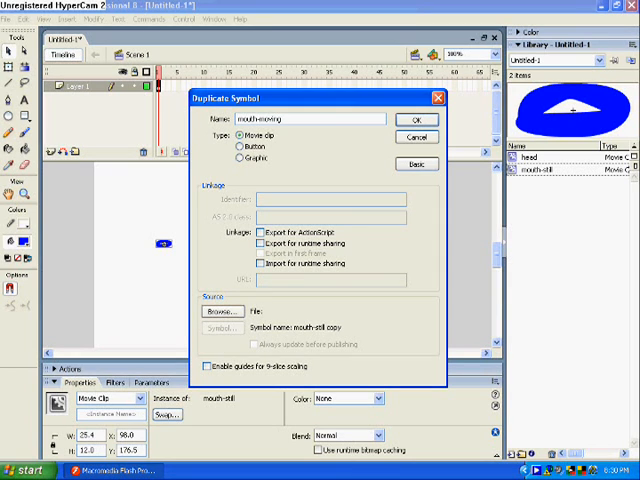
{"action": "left_click", "coordinate": [416, 120]}
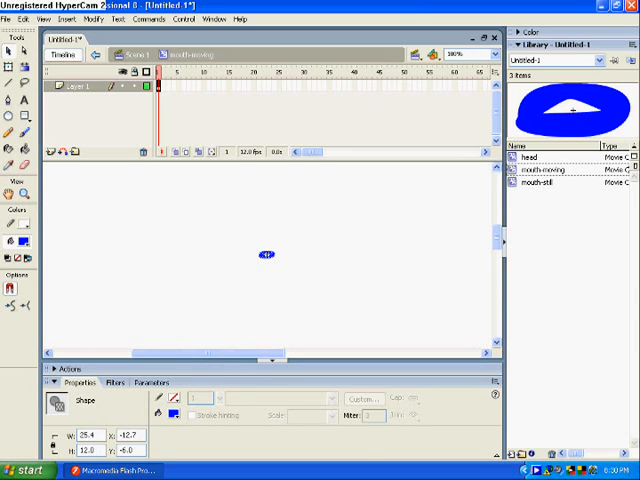
Step: Leave symbol editing and return to Scene 1 with the head and still mouth on stage
{"action": "right_click", "coordinate": [160, 84]}
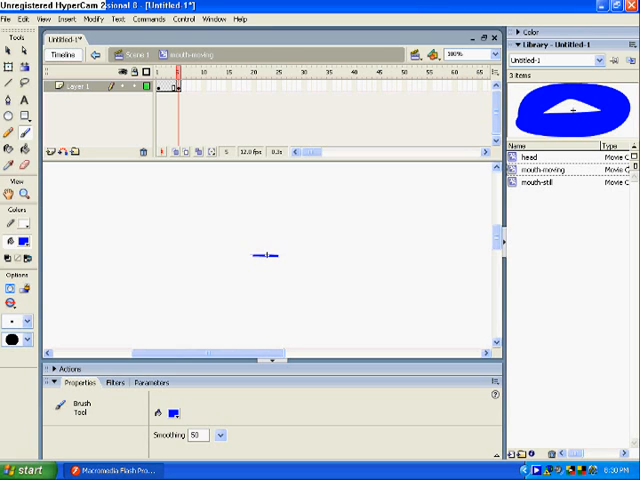
{"action": "left_click", "coordinate": [176, 72]}
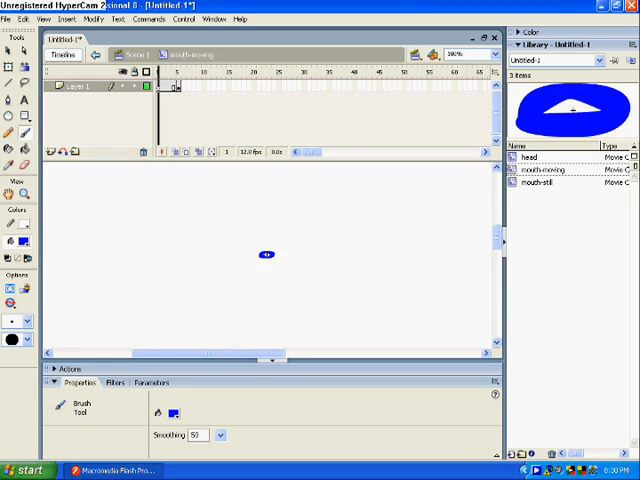
{"action": "left_click", "coordinate": [178, 72]}
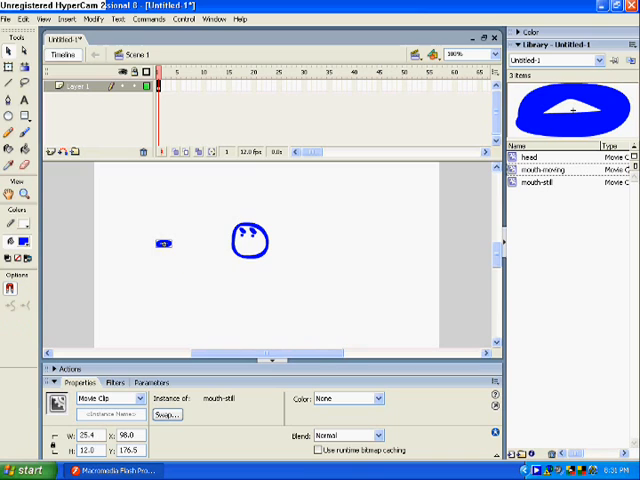
Step: Bring up the frame options on a later Layer 1 frame to insert frames
{"action": "right_click", "coordinate": [310, 258]}
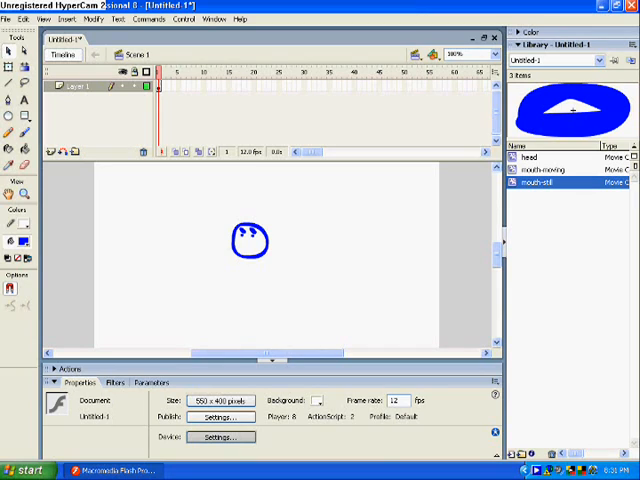
{"action": "right_click", "coordinate": [160, 90]}
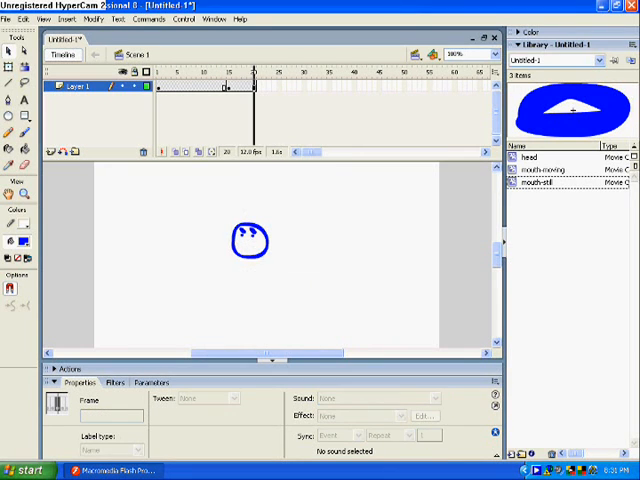
Step: Go to File > Import to begin importing a file into the library
{"action": "left_click", "coordinate": [250, 240]}
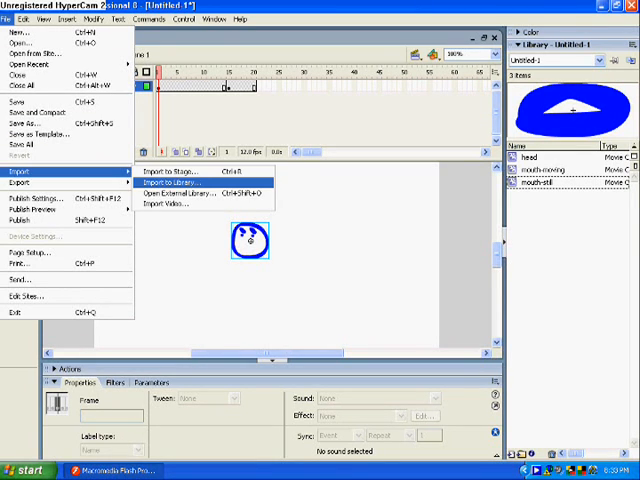
Step: Import the example sound file from My Documents into the library
{"action": "left_click", "coordinate": [172, 182]}
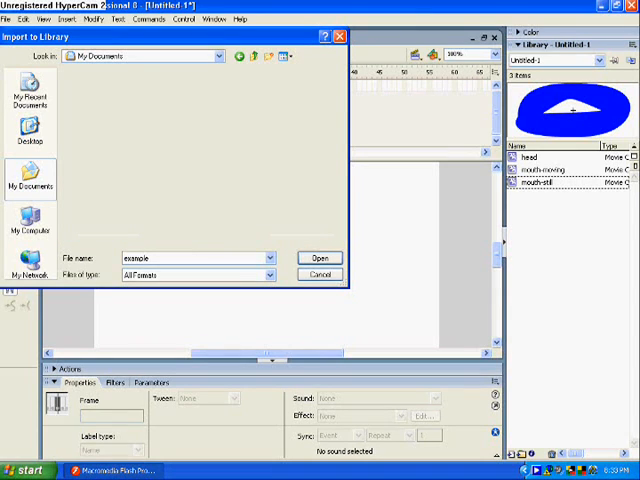
{"action": "left_click", "coordinate": [320, 258]}
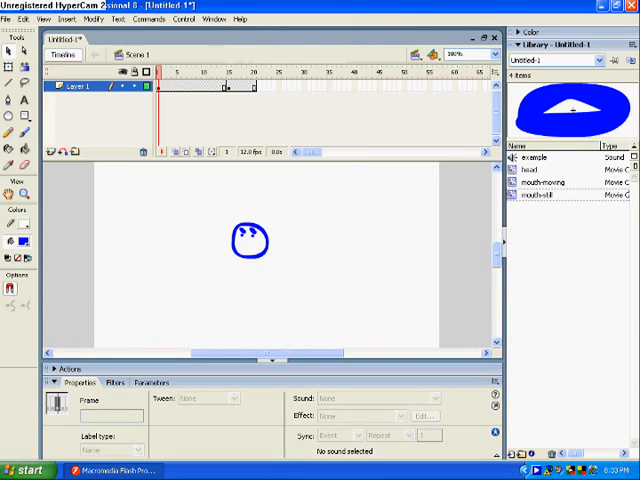
{"action": "left_click", "coordinate": [540, 158]}
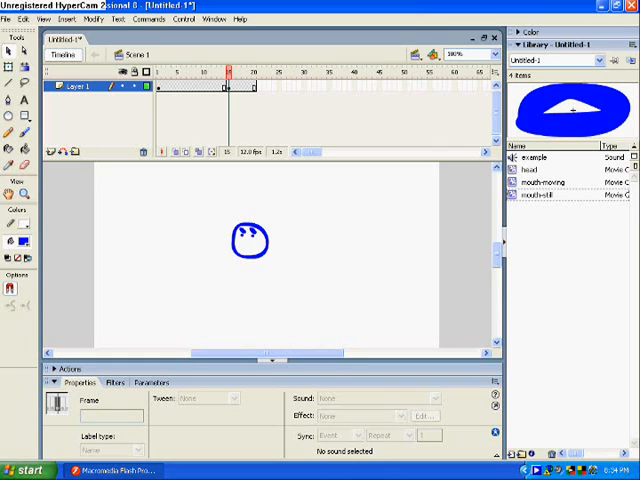
Step: Insert a keyframe partway along Layer 1 and swap the mouth there to the mouthmoving clip
{"action": "right_click", "coordinate": [230, 90]}
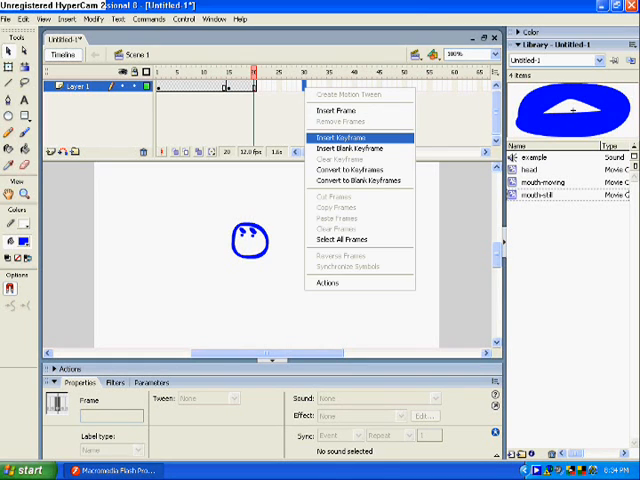
{"action": "left_click", "coordinate": [336, 136]}
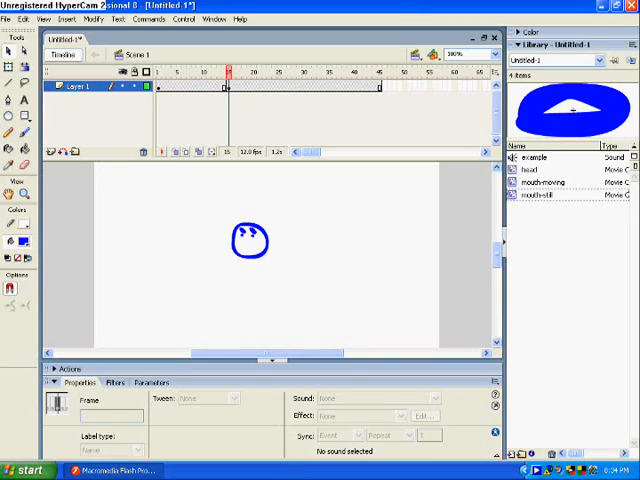
{"action": "left_click", "coordinate": [544, 184]}
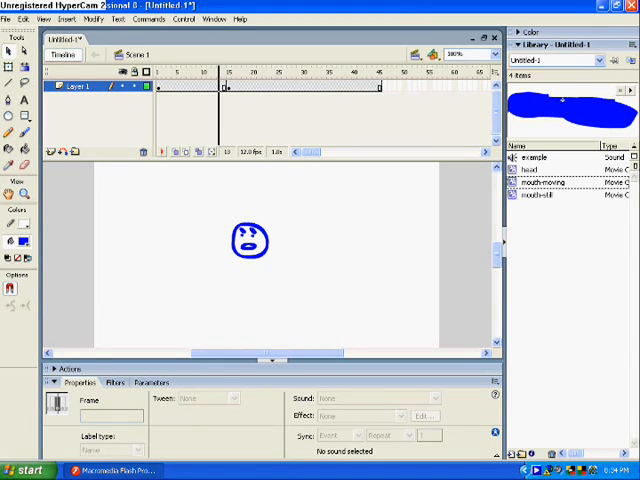
Step: Insert a new Layer 2 above Layer 1 to hold the sound
{"action": "left_click", "coordinate": [232, 72]}
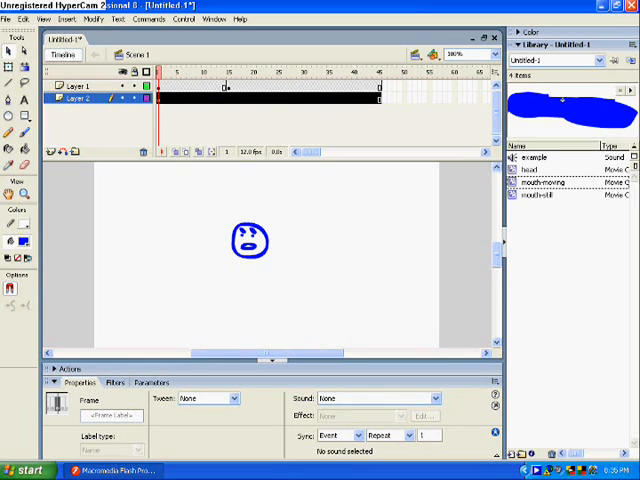
Step: Rename the new layer via its Properties dialog and confirm the name
{"action": "right_click", "coordinate": [76, 100]}
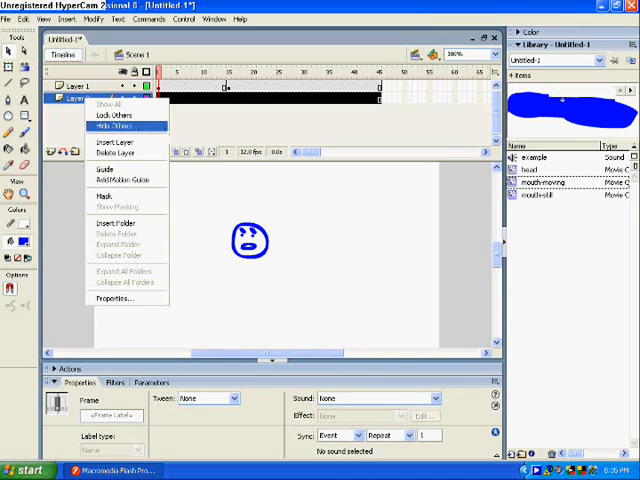
{"action": "mouse_move", "coordinate": [110, 300]}
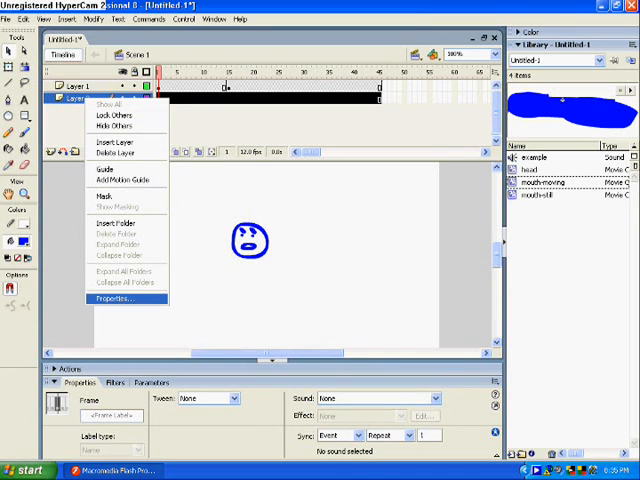
{"action": "left_click", "coordinate": [112, 300]}
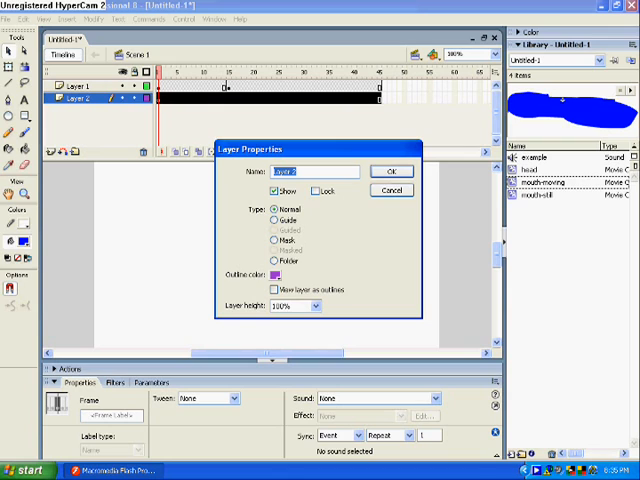
{"action": "type", "text": "4"}
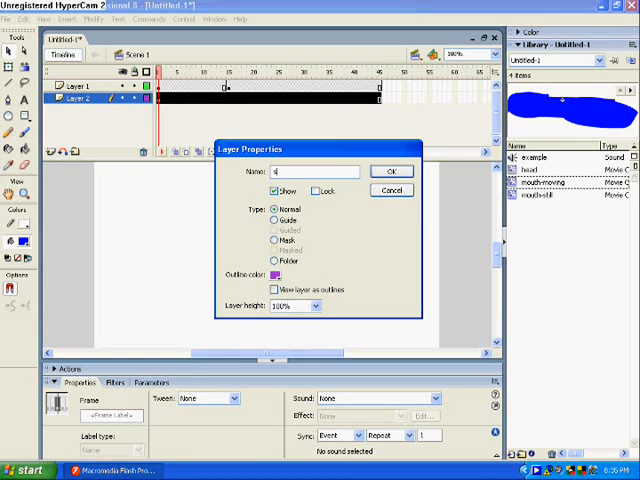
{"action": "left_click", "coordinate": [392, 172]}
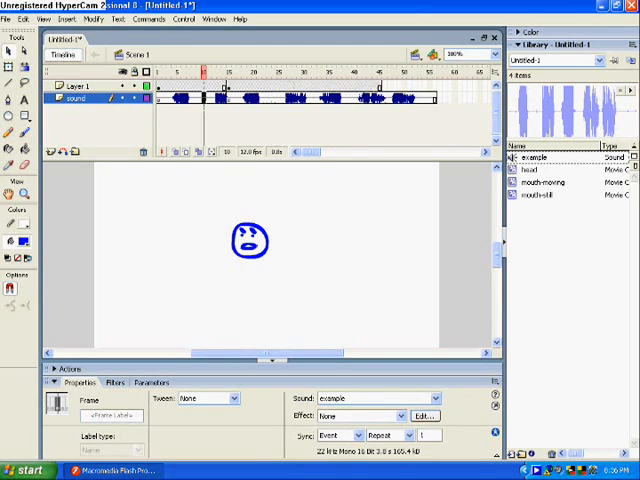
Step: Insert a frame on the sound layer and set the example sound's Sync to Stop
{"action": "right_click", "coordinate": [210, 96]}
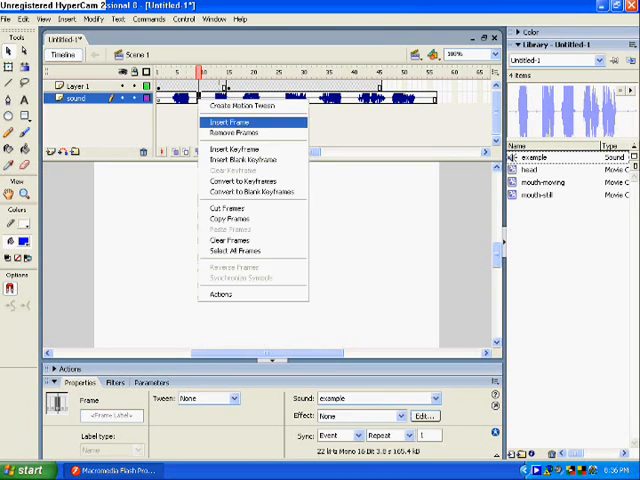
{"action": "left_click", "coordinate": [228, 124]}
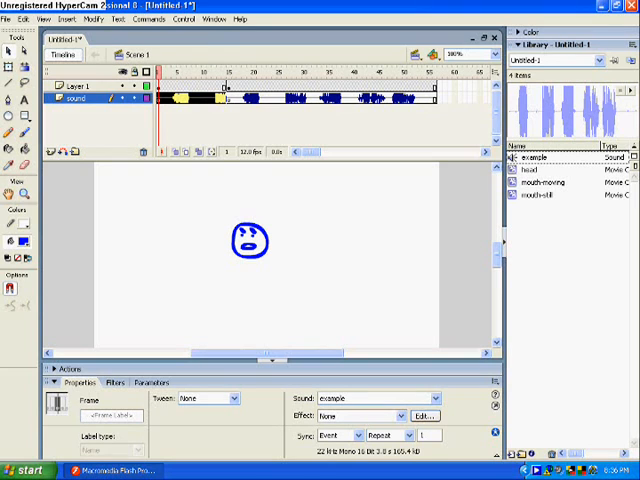
{"action": "left_click", "coordinate": [338, 436]}
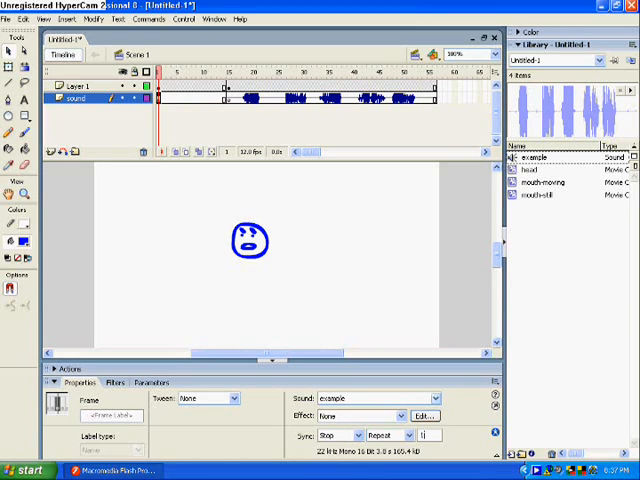
Step: Test-play the cartoon head movie with its sound via Control > Test Movie
{"action": "left_click", "coordinate": [376, 398]}
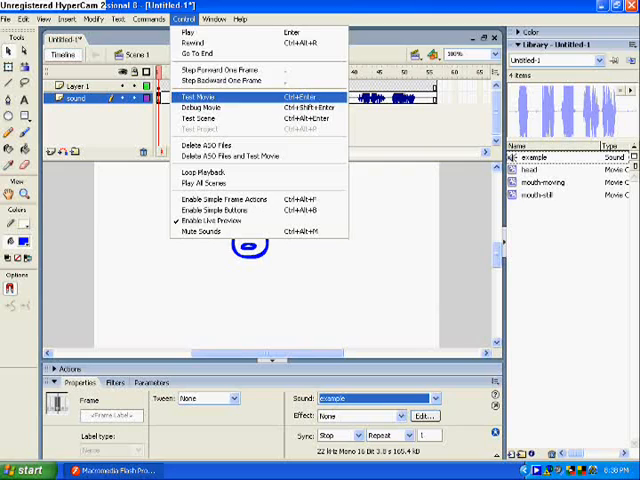
{"action": "left_click", "coordinate": [196, 96]}
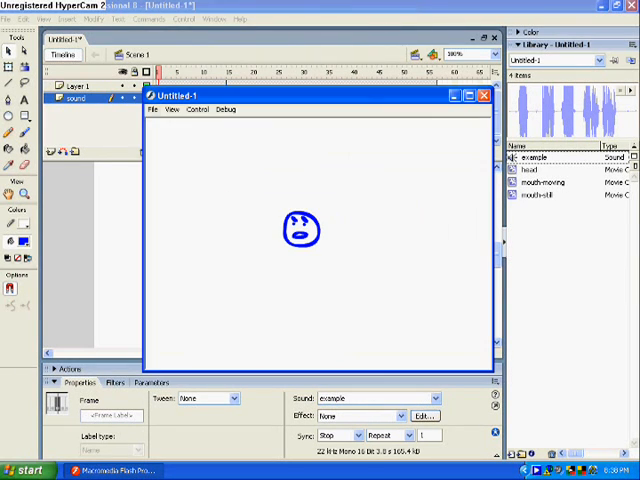